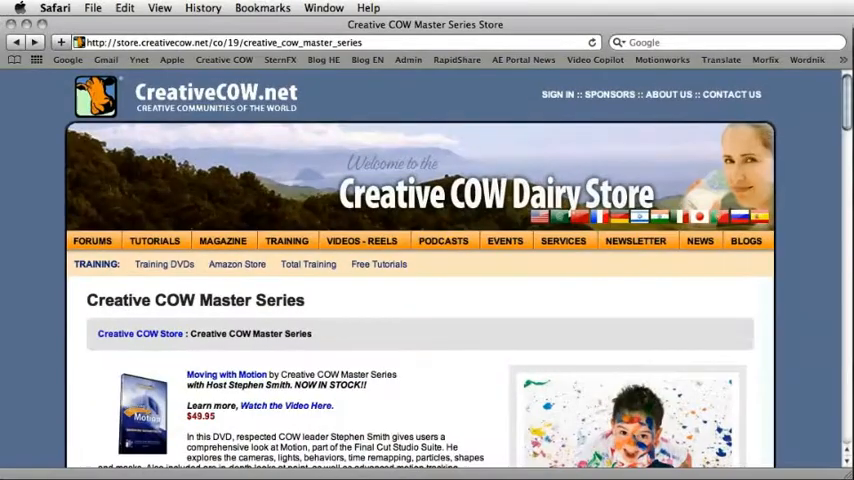
# Step: Browse the Advanced Rotoscoping and Motion Tracking product pages before returning to After Effects
pyautogui.scroll(-3)
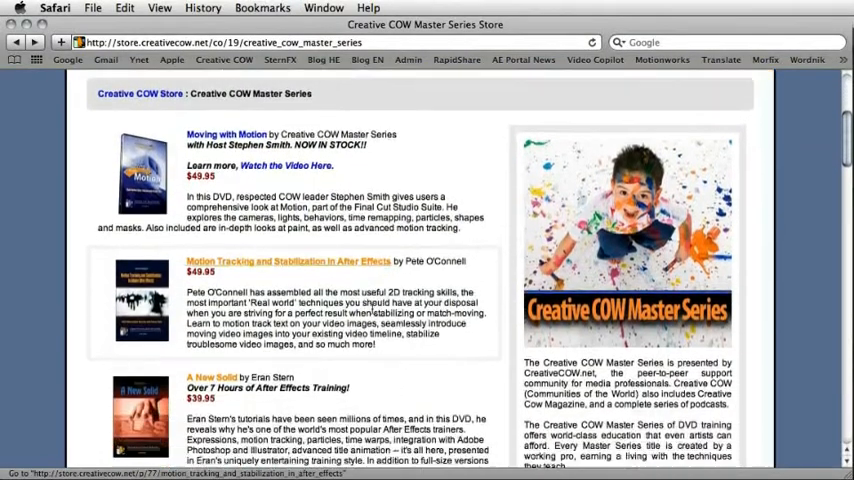
pyautogui.scroll(-3)
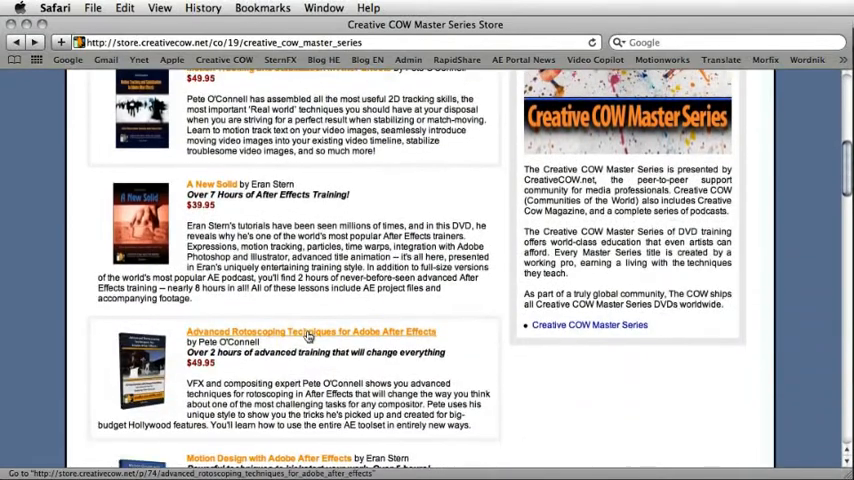
pyautogui.click(304, 332)
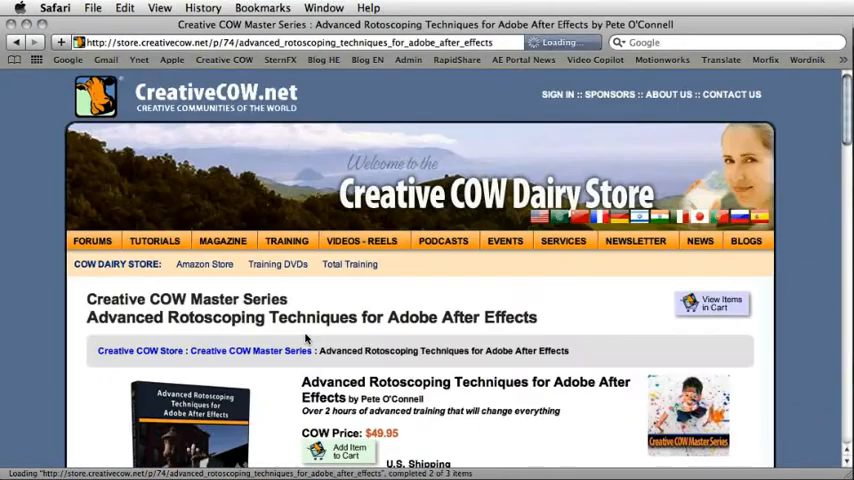
pyautogui.scroll(-3)
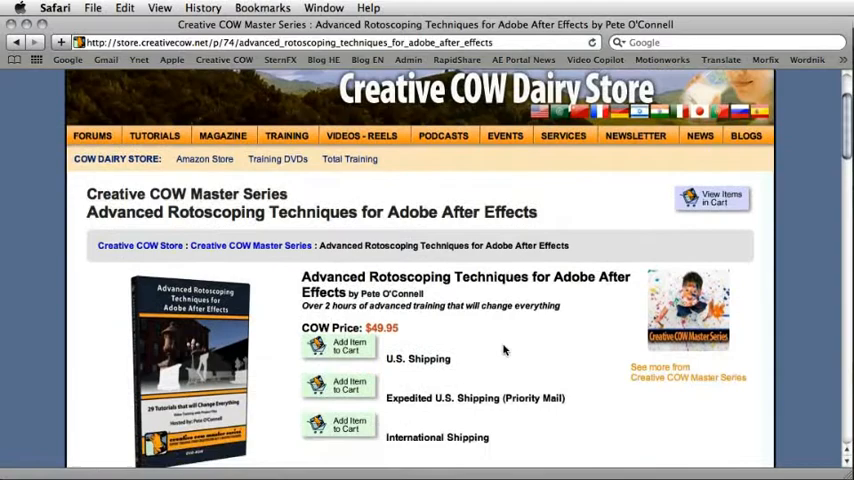
pyautogui.scroll(-3)
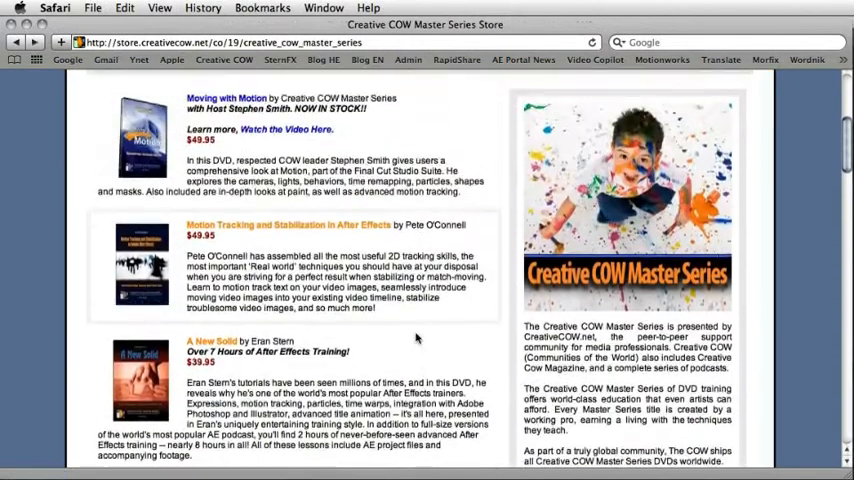
pyautogui.click(290, 224)
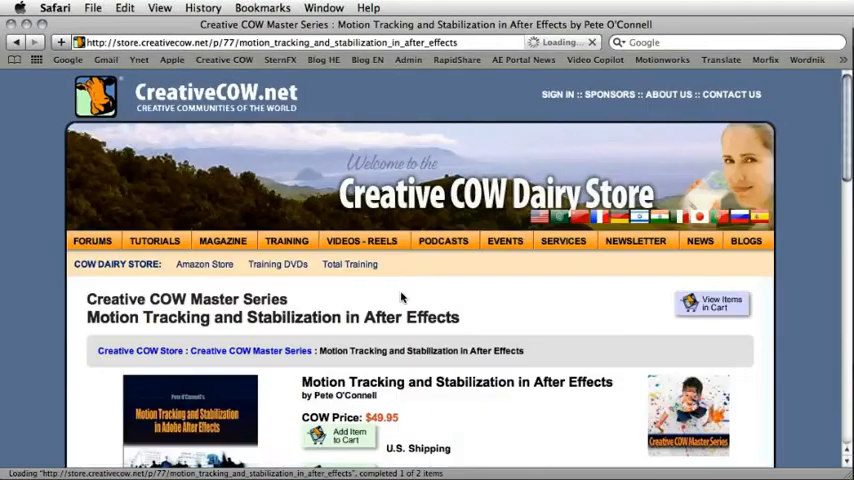
pyautogui.scroll(-3)
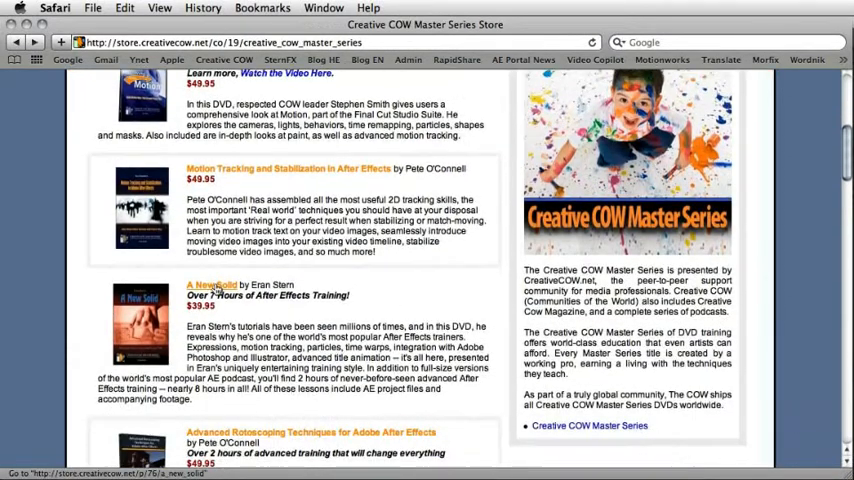
pyautogui.click(212, 284)
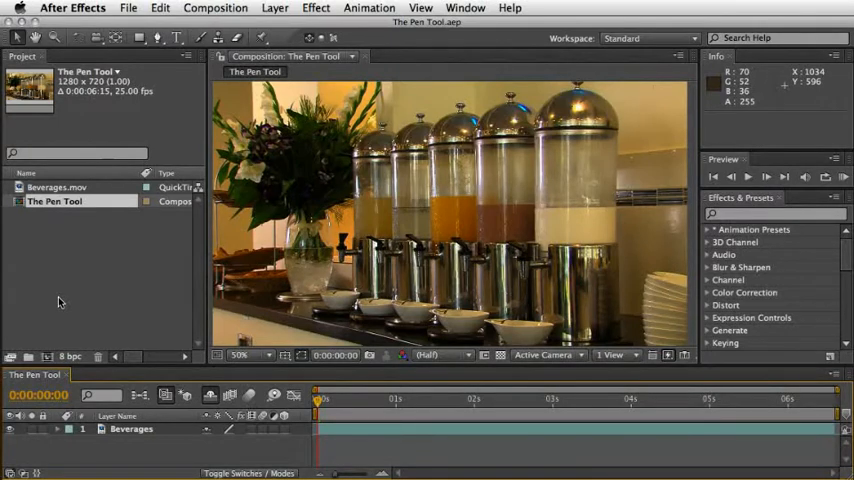
# Step: Select the Pen Tool from the Tools panel for drawing freeform mask paths
pyautogui.click(140, 38)
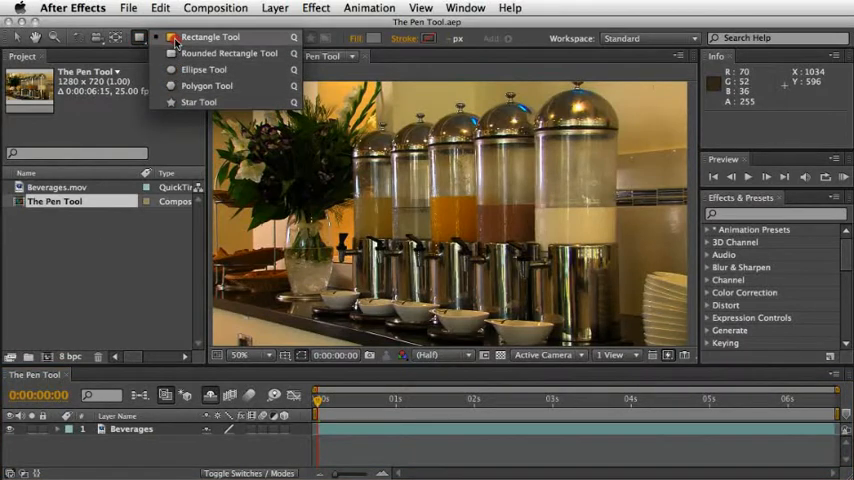
pyautogui.click(160, 38)
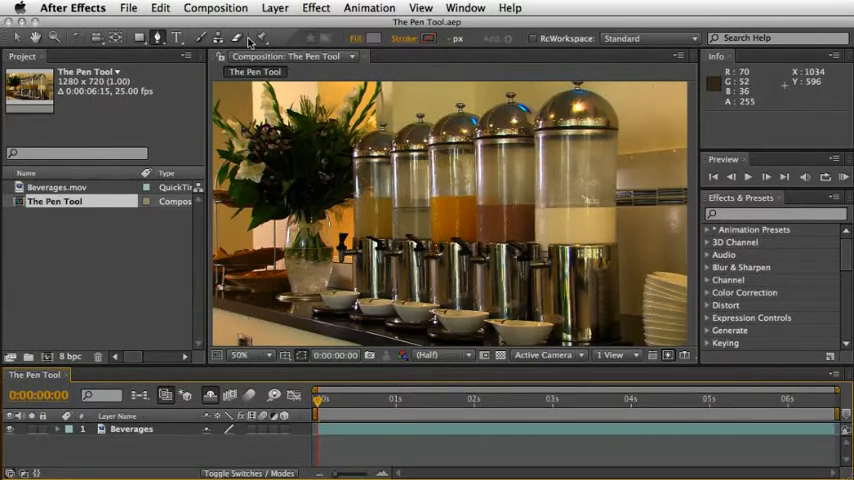
pyautogui.moveTo(432, 200)
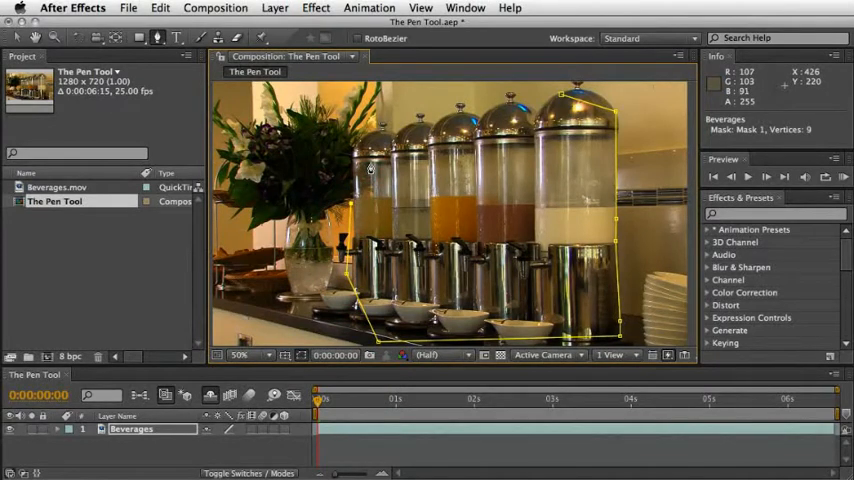
# Step: Place mask vertices along the dispensers' tops and sides, working toward a closed outline
pyautogui.click(490, 164)
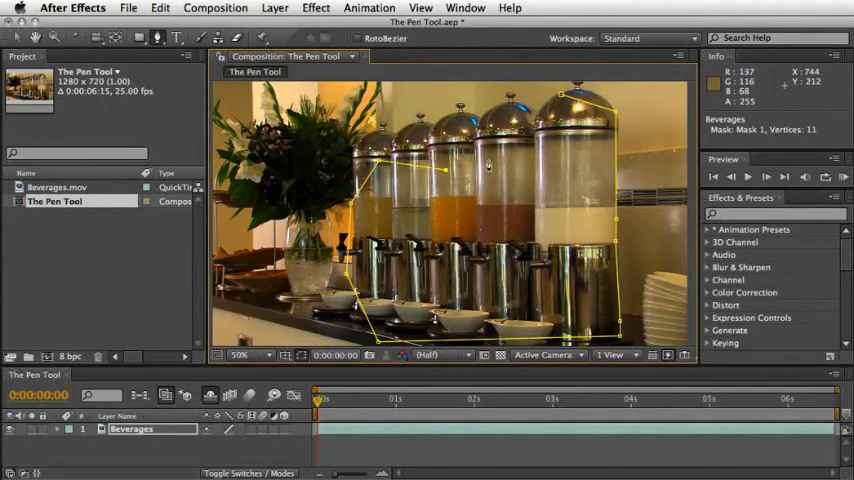
pyautogui.click(490, 140)
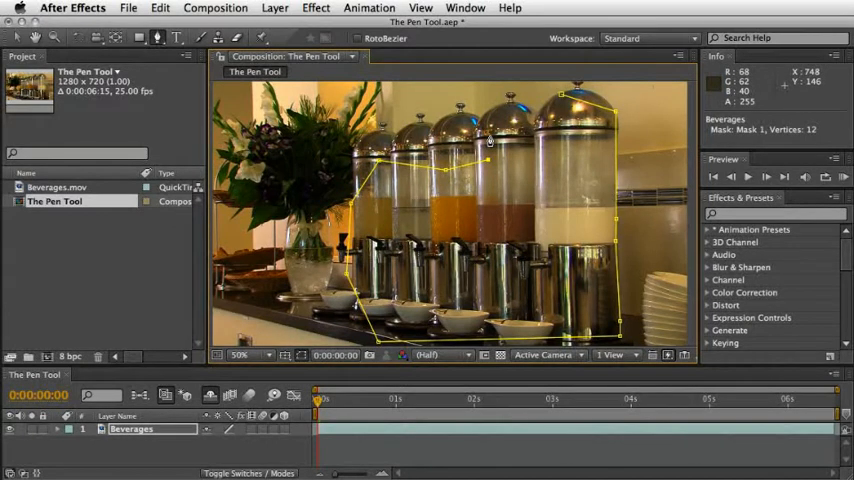
pyautogui.click(528, 204)
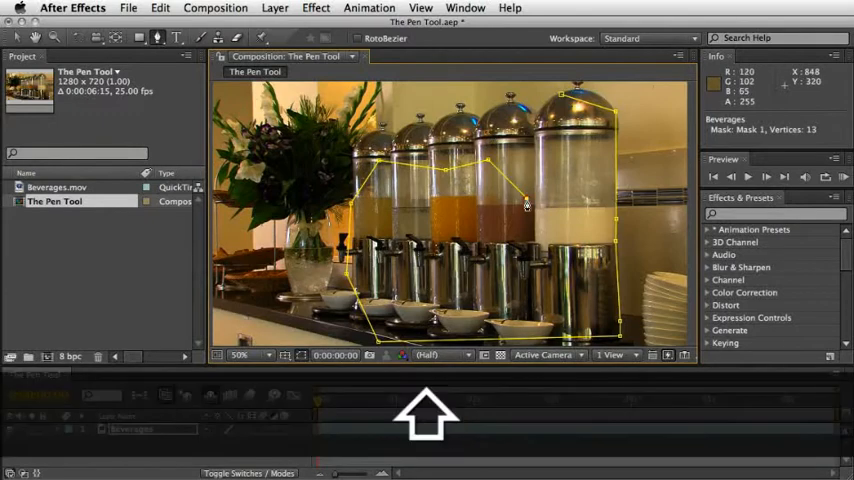
pyautogui.click(564, 278)
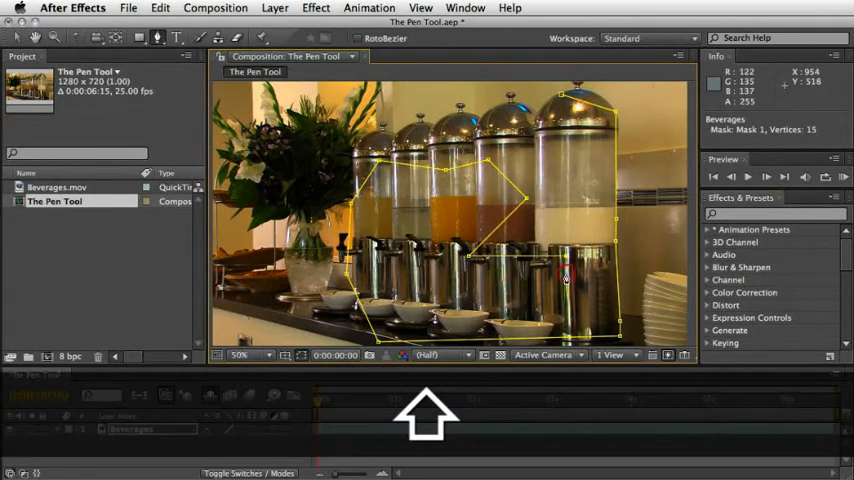
pyautogui.click(524, 144)
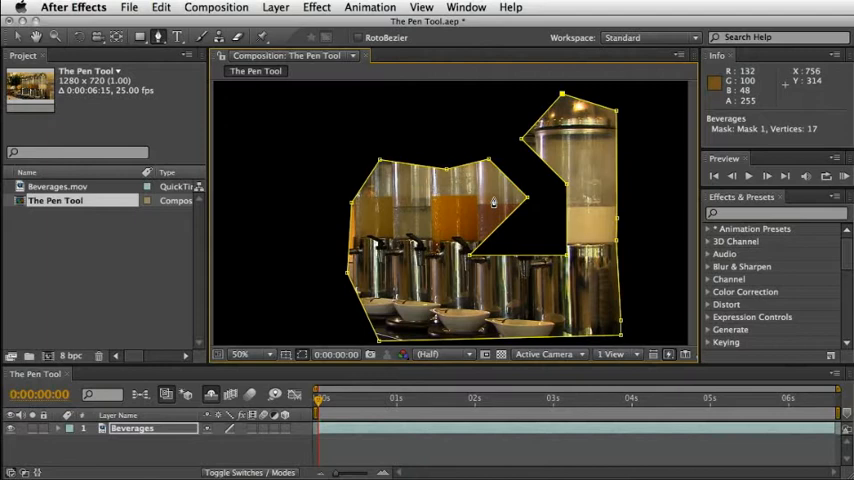
# Step: Review the Pen Tool group's vertex tools and start a new mask path with the Pen Tool
pyautogui.click(160, 36)
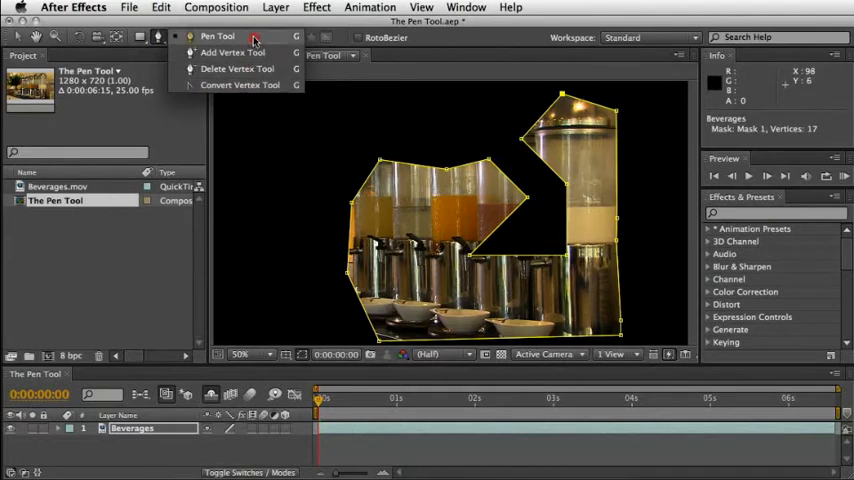
pyautogui.click(216, 36)
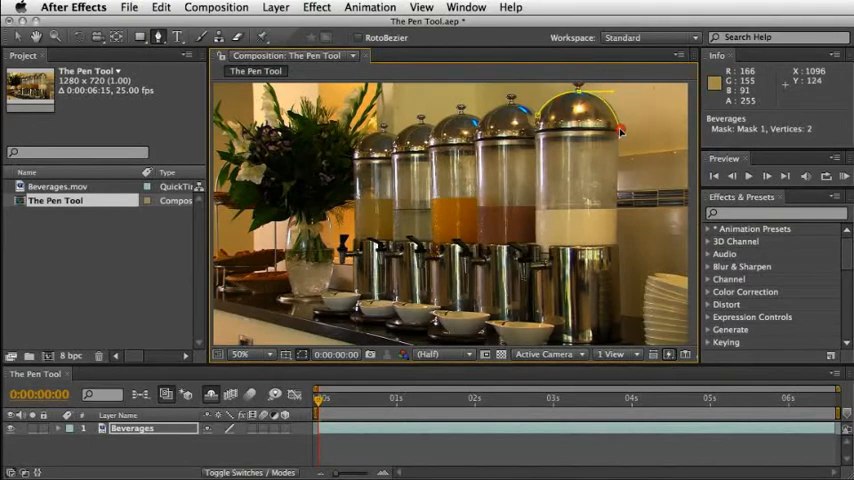
# Step: Add vertices on the dispenser edge and base, magnifying the footage for precise placement
pyautogui.click(618, 136)
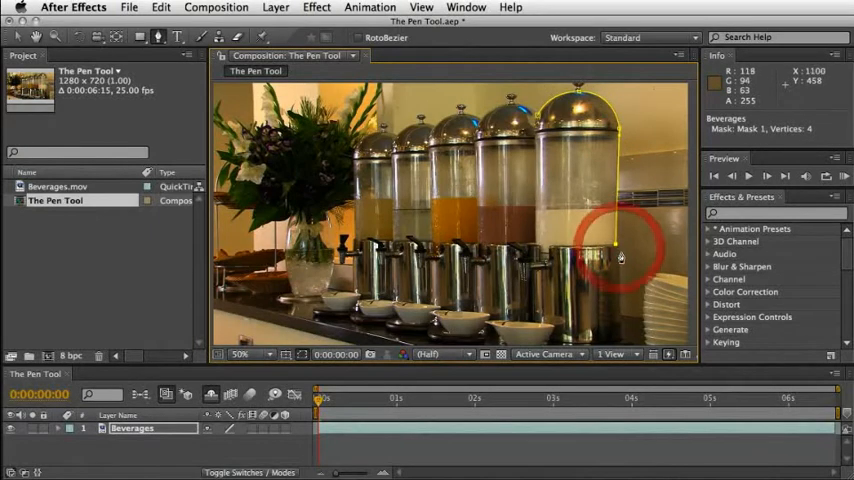
pyautogui.press('cmd+=')
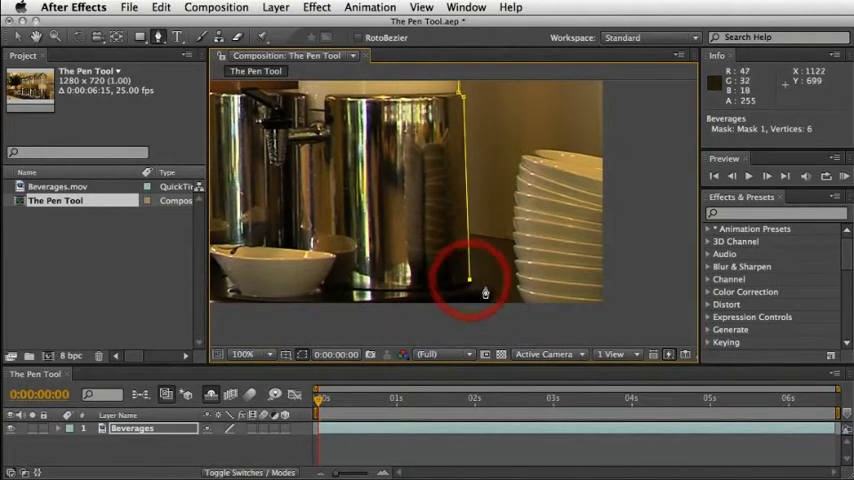
pyautogui.click(492, 296)
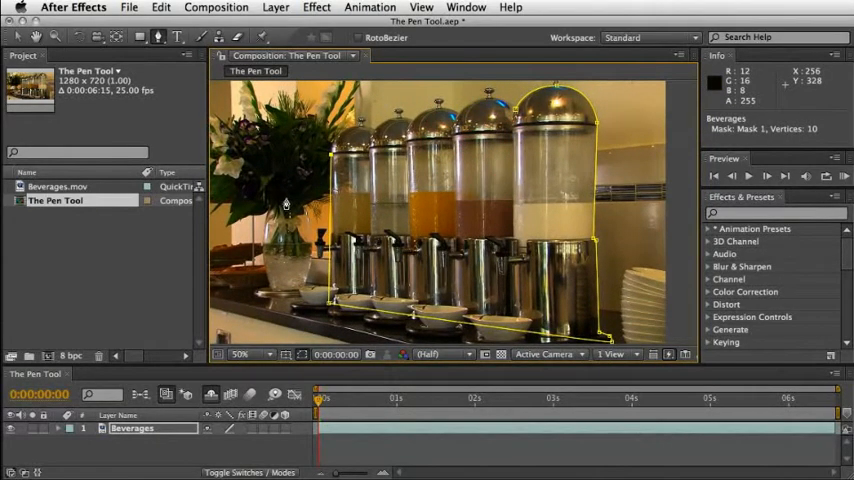
pyautogui.press('f2')
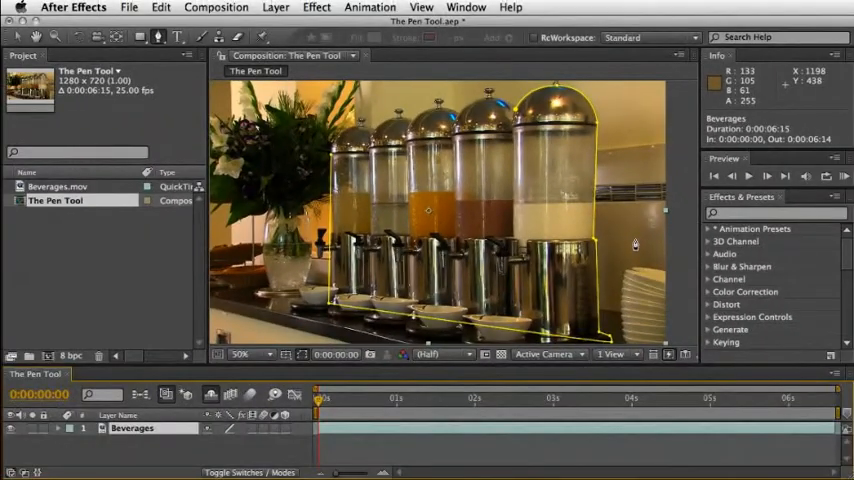
pyautogui.write('s')
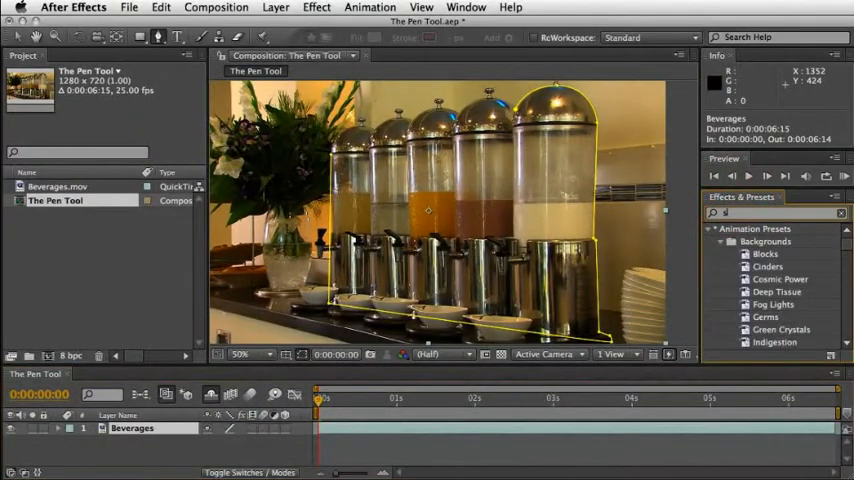
# Step: Apply a Stroke effect set to 12.3 tracing Mask 1, and pick the mask's first vertex point
pyautogui.write('troke')
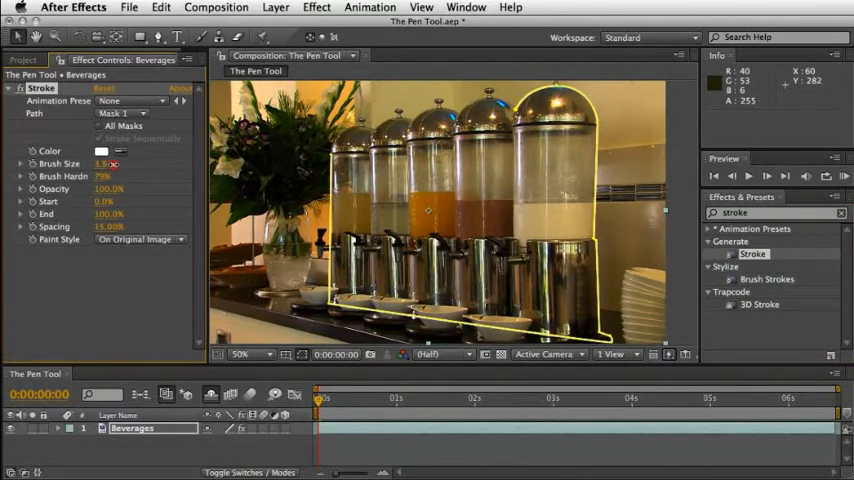
pyautogui.write('12.3')
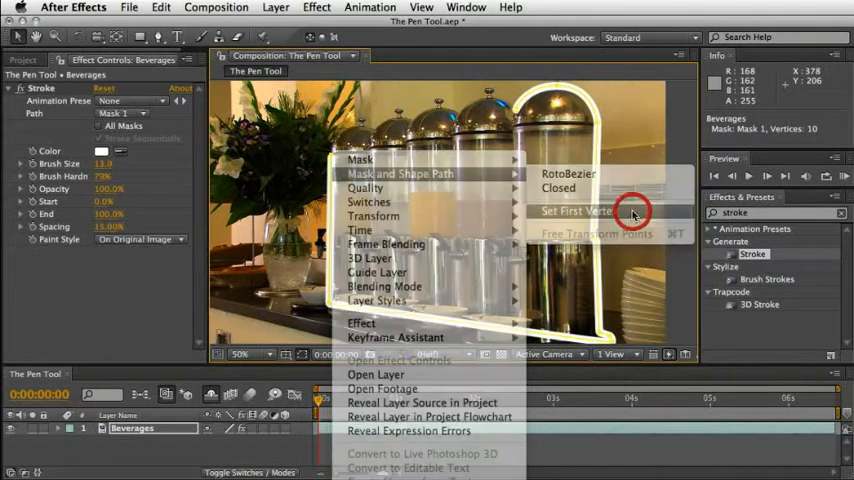
pyautogui.click(576, 212)
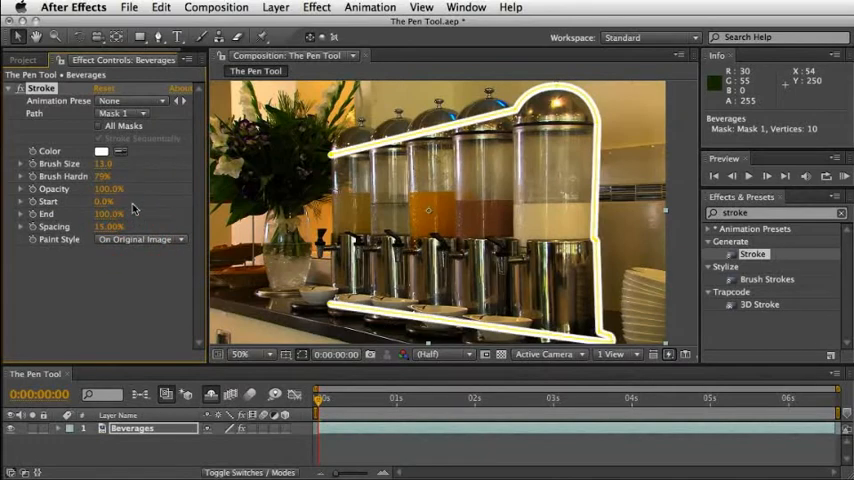
pyautogui.moveTo(130, 240)
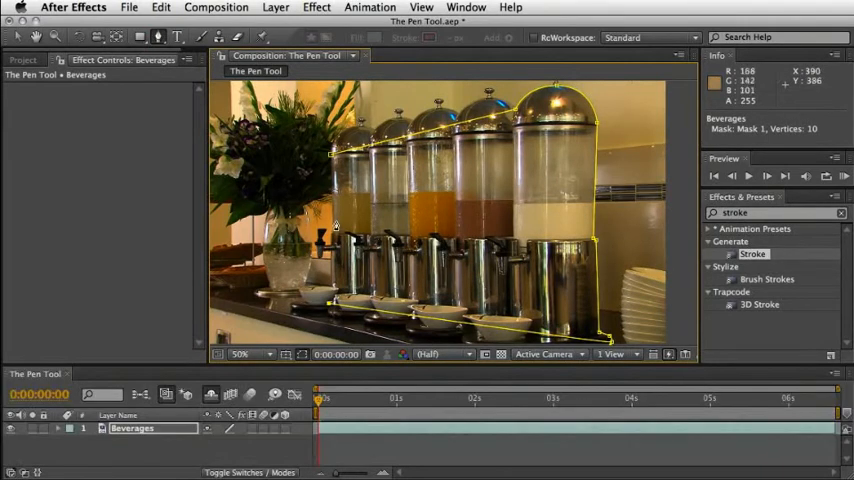
# Step: Remove the Stroke effect so the 12-vertex mask isolates the dispensers against black
pyautogui.click(332, 232)
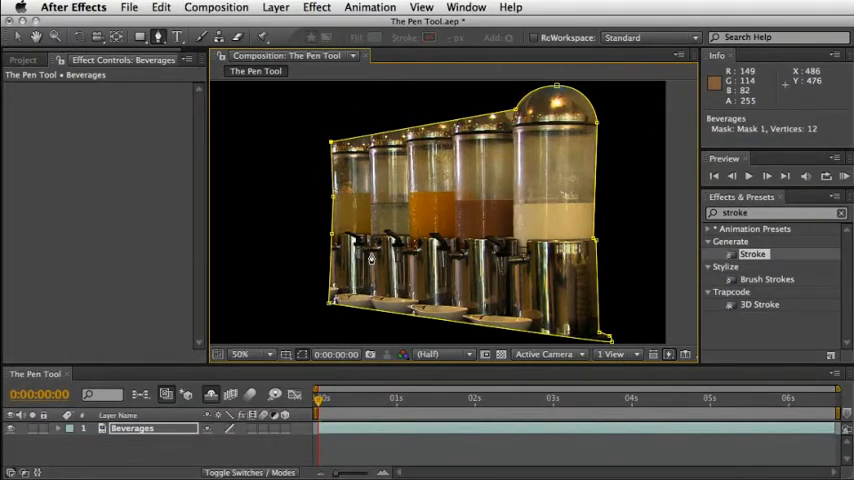
pyautogui.moveTo(362, 258)
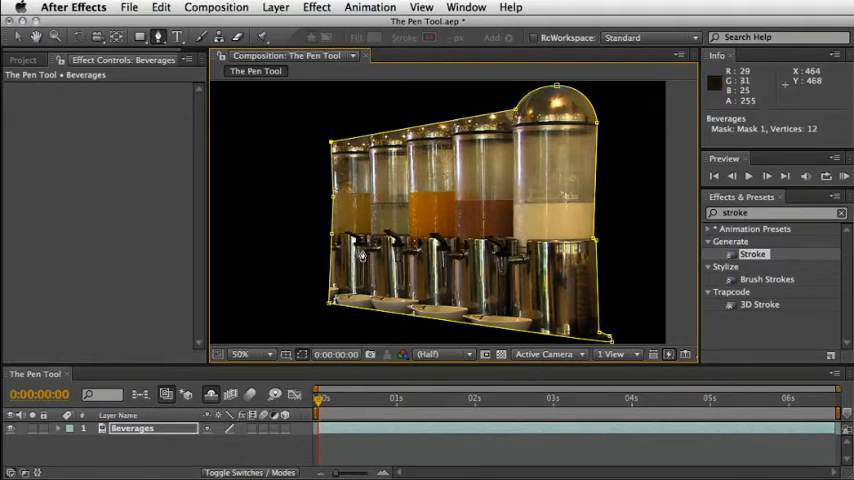
pyautogui.moveTo(478, 156)
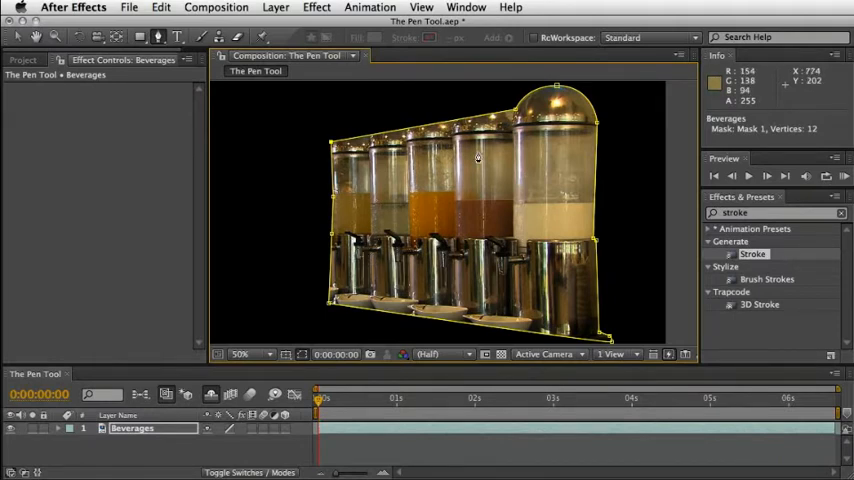
pyautogui.moveTo(528, 112)
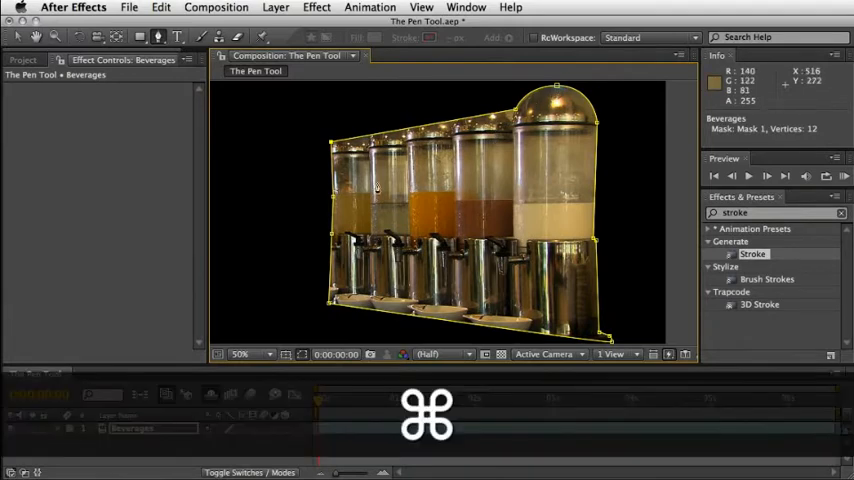
# Step: Select the Mask 1 path so its vertices show over the isolated footage
pyautogui.click(336, 196)
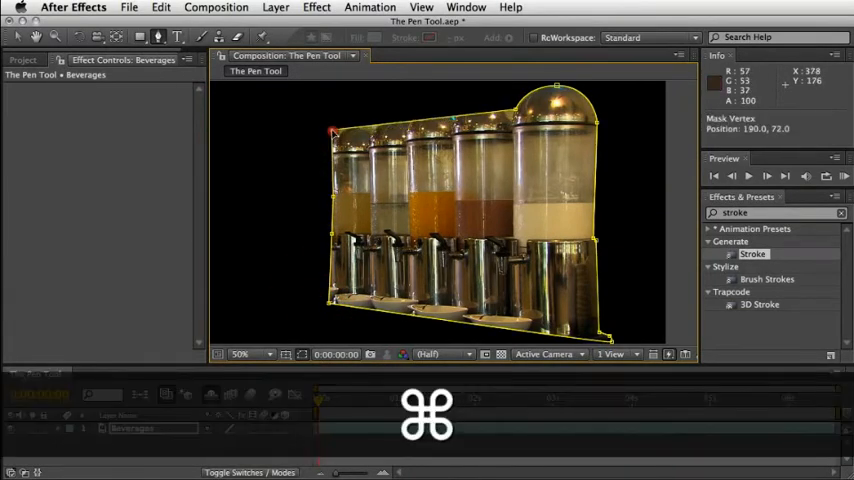
# Step: Nudge a mask vertex along the bar's edge and turn the mask's Motion Blur on
pyautogui.moveTo(332, 132); pyautogui.dragTo(332, 196)
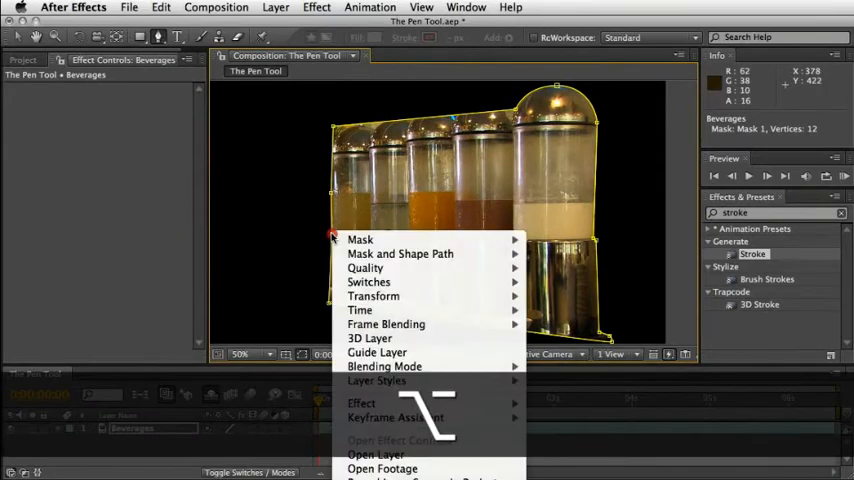
pyautogui.moveTo(360, 240)
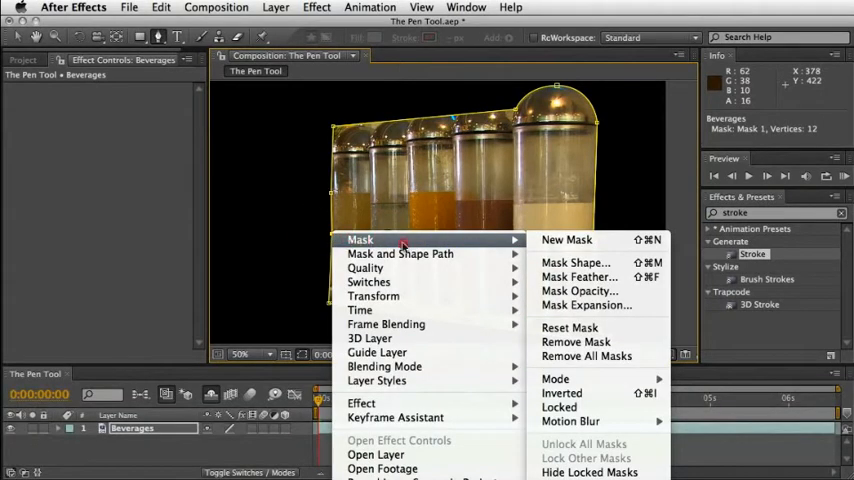
pyautogui.moveTo(572, 420)
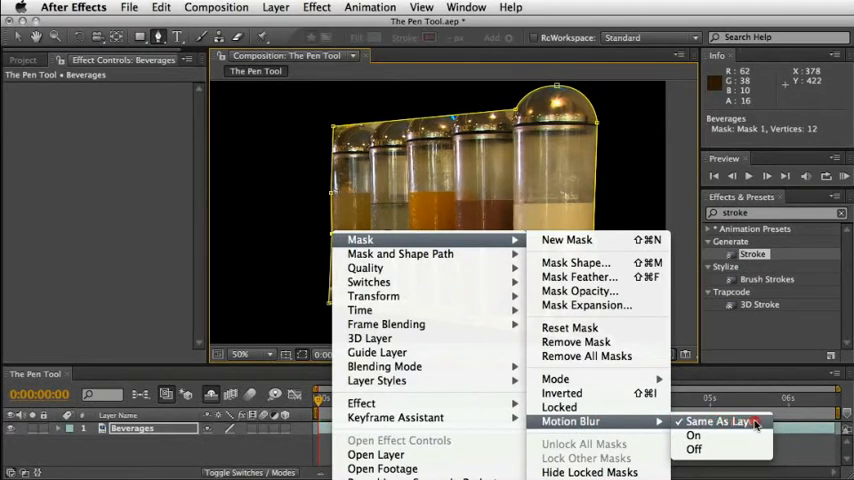
pyautogui.moveTo(694, 436)
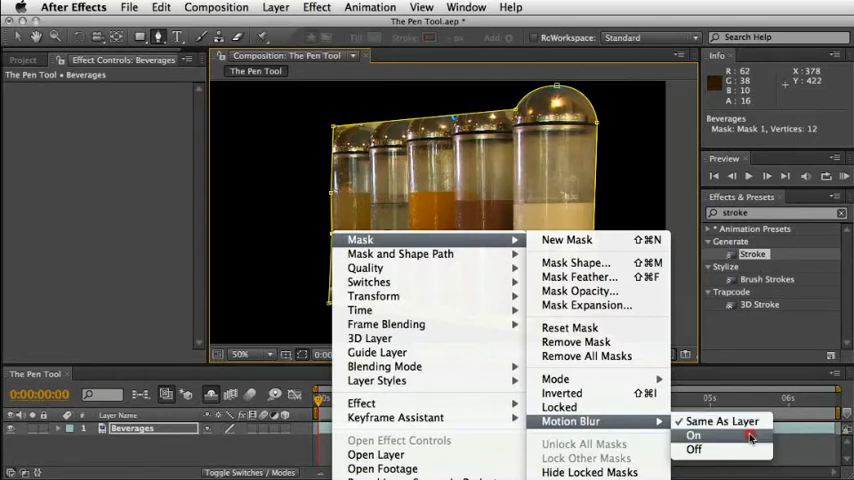
pyautogui.click(694, 436)
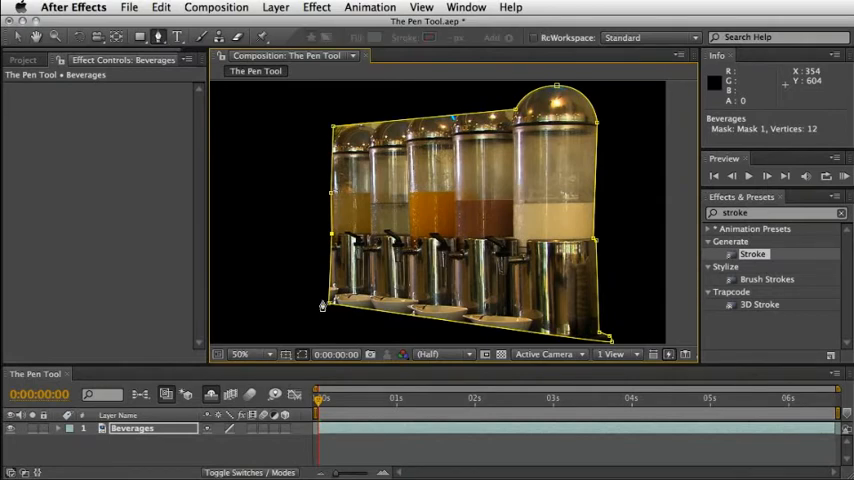
pyautogui.press('cmd')
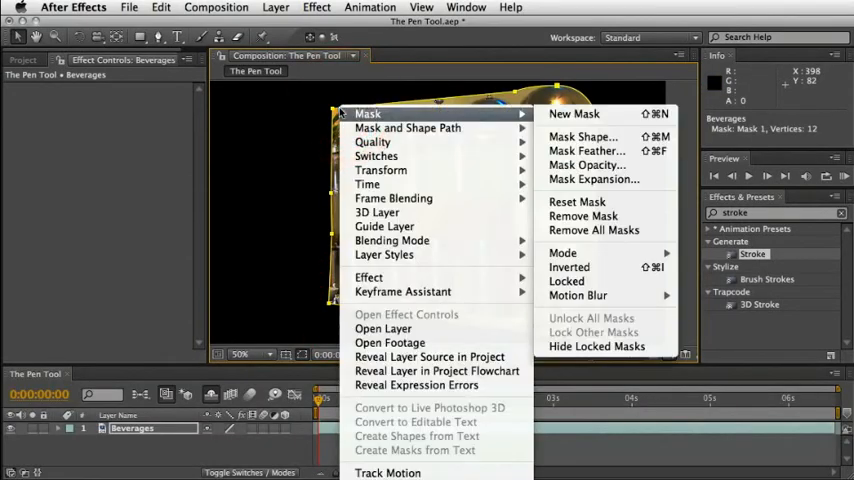
pyautogui.moveTo(408, 128)
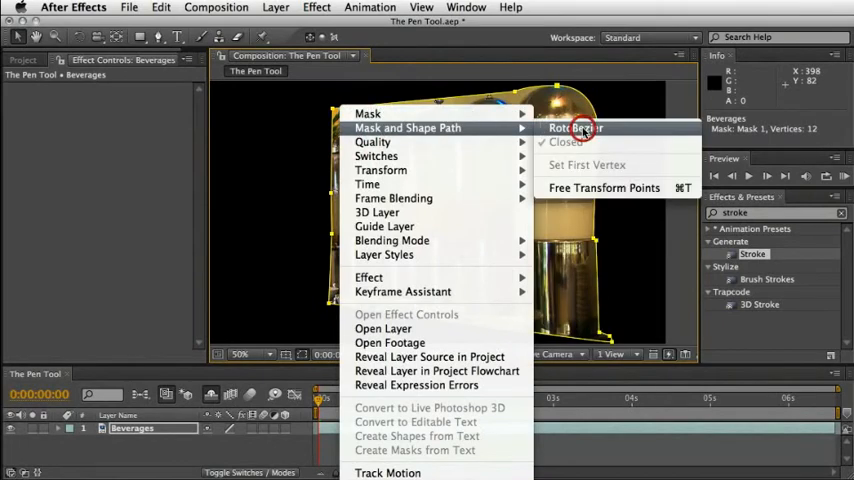
# Step: Convert Mask 1 to a RotoBezier path and reshape one of its curves
pyautogui.click(576, 128)
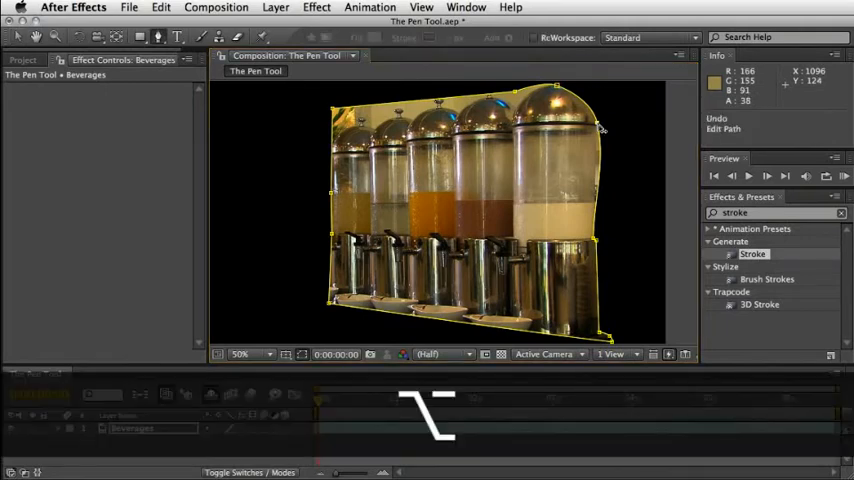
pyautogui.moveTo(602, 130); pyautogui.dragTo(590, 136)
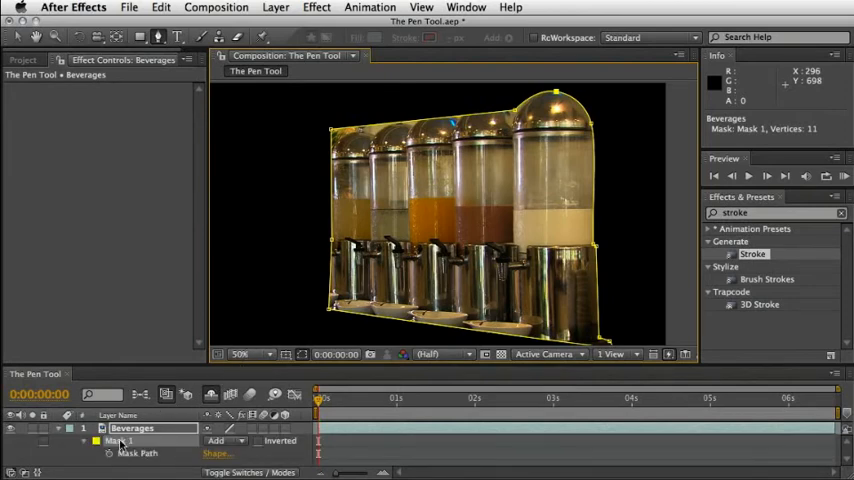
# Step: Move the current time ahead frame by frame to just past one second for the next mask keyframe
pyautogui.press('pagedown')
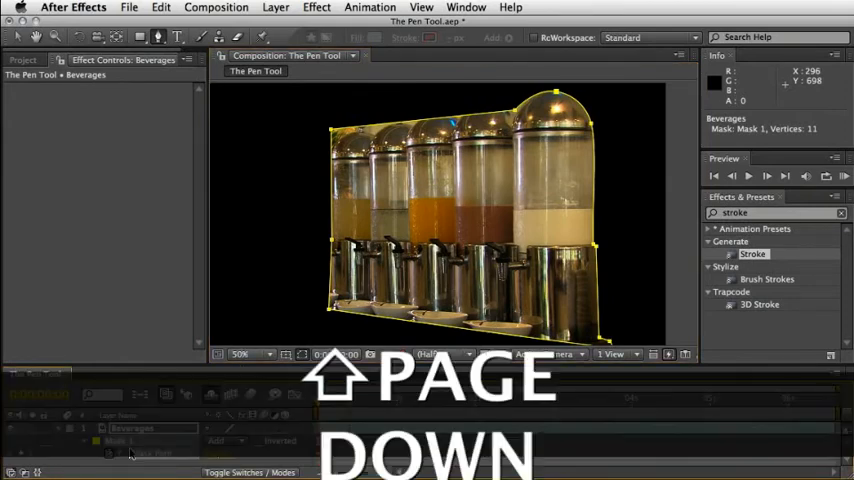
pyautogui.press('pagedown')
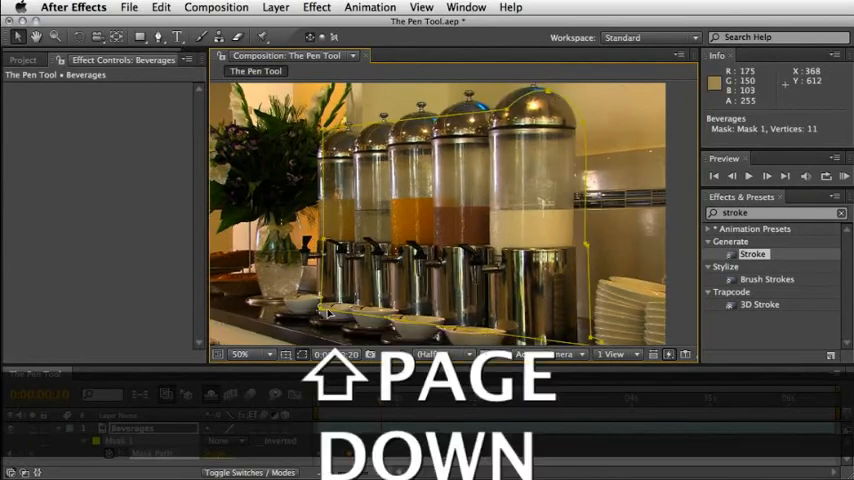
pyautogui.press('pagedown')
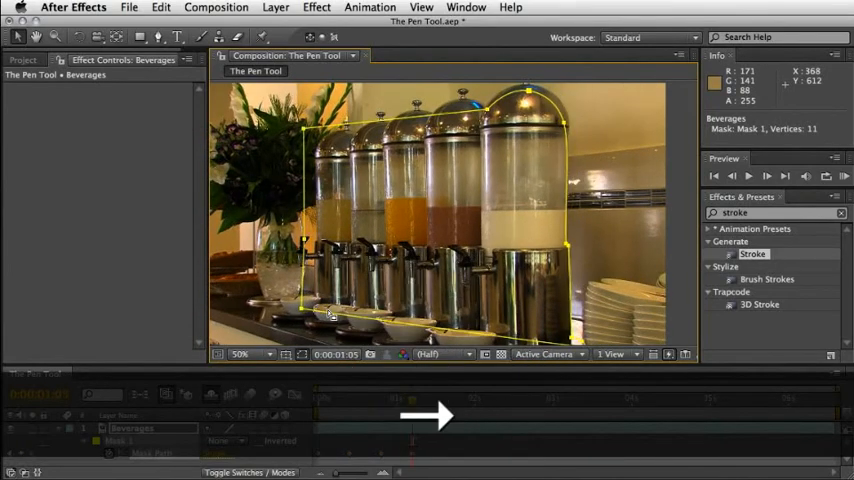